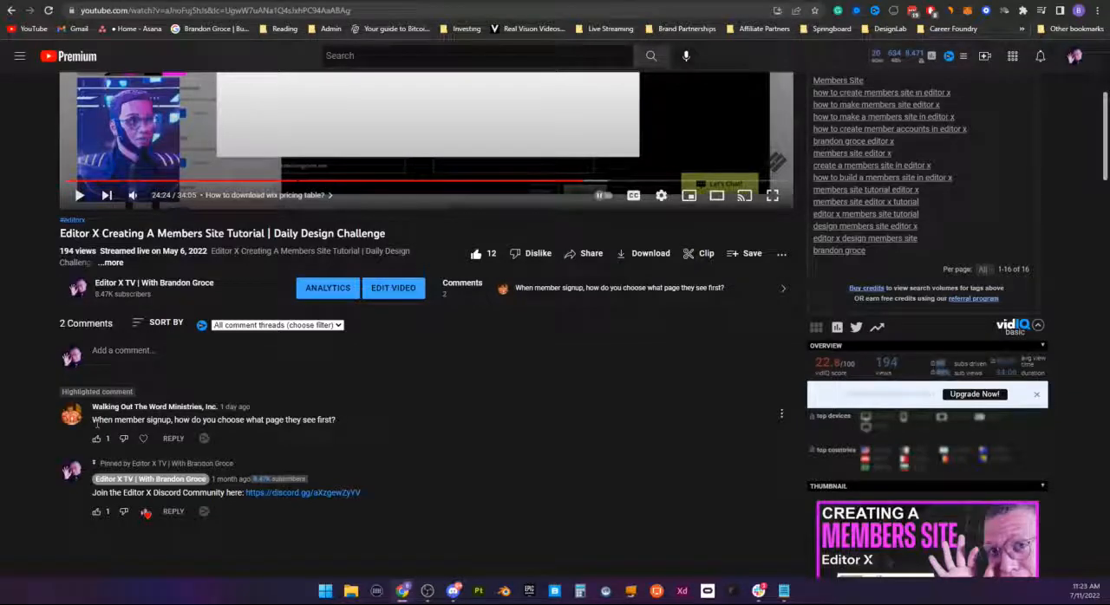
Step: Highlight 'member signup' in the viewer's question and scroll down
double_click(141, 420)
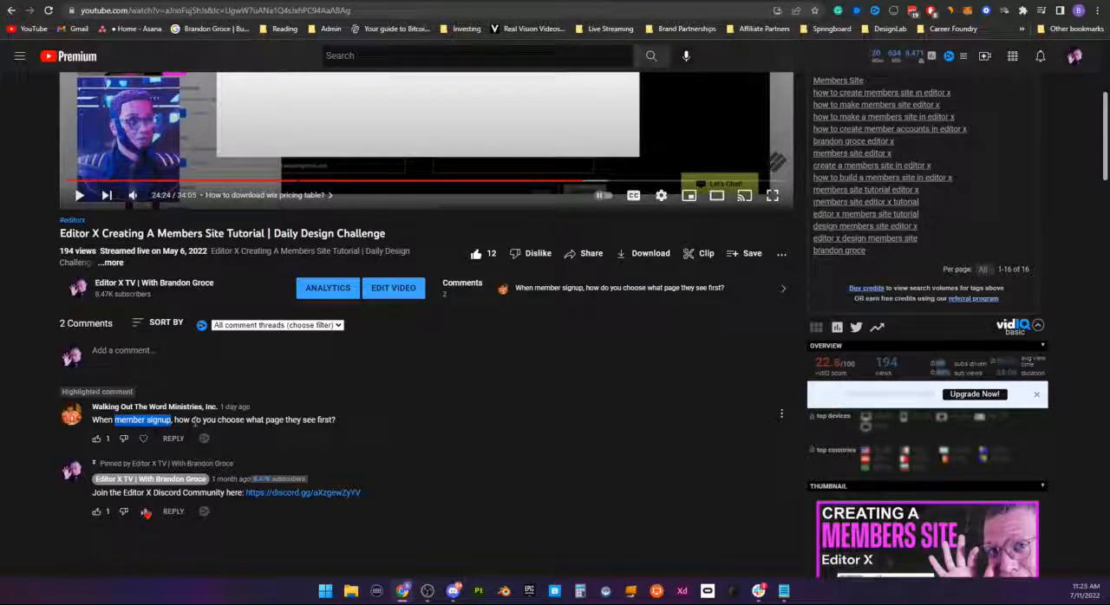
left_click_drag(218, 419, 333, 420)
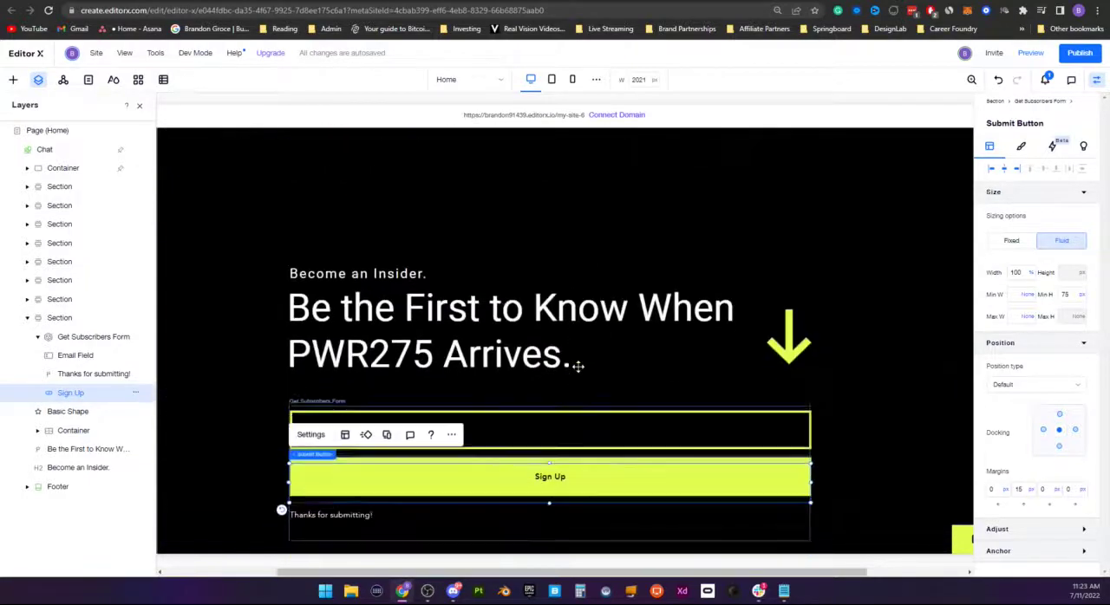
scroll("down", 3)
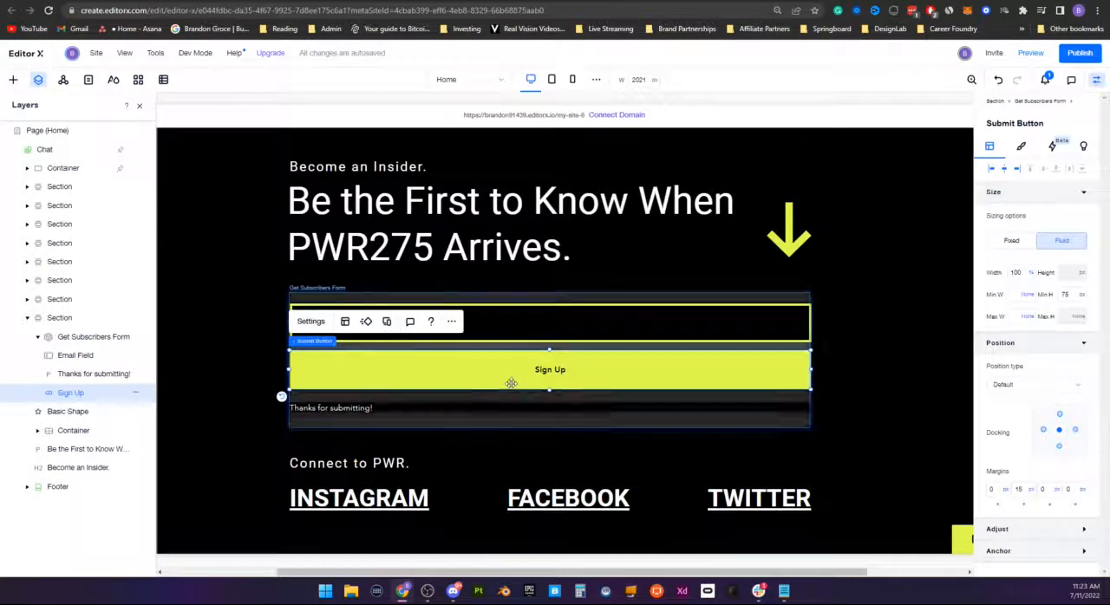
mouse_move(613, 371)
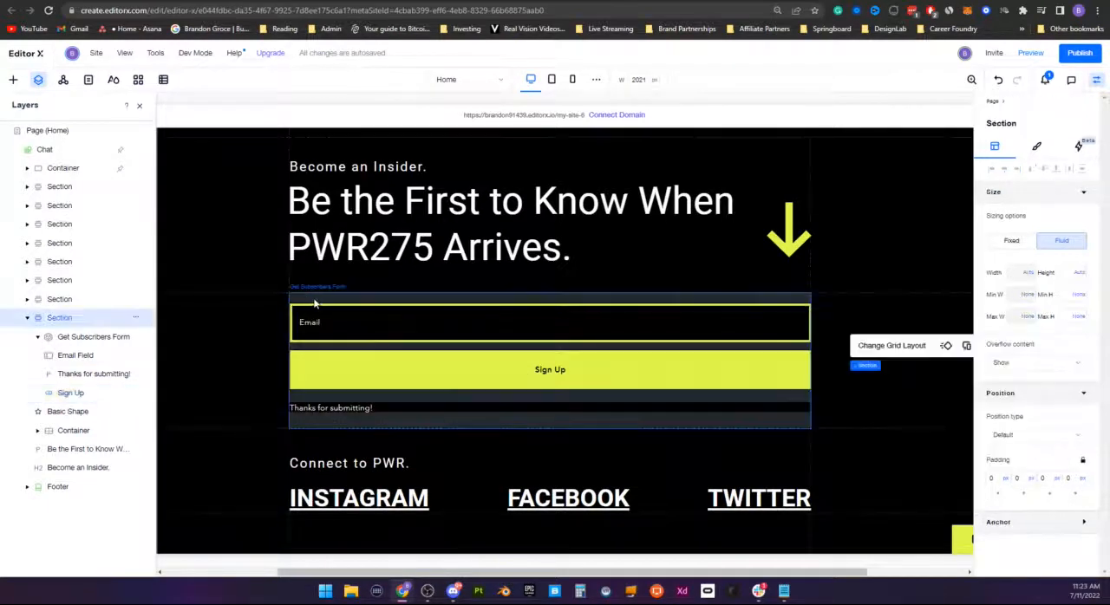
Step: Select the Sign Up button in the subscribers form and choose 'Go to site page or lightbox' after submit
left_click(93, 336)
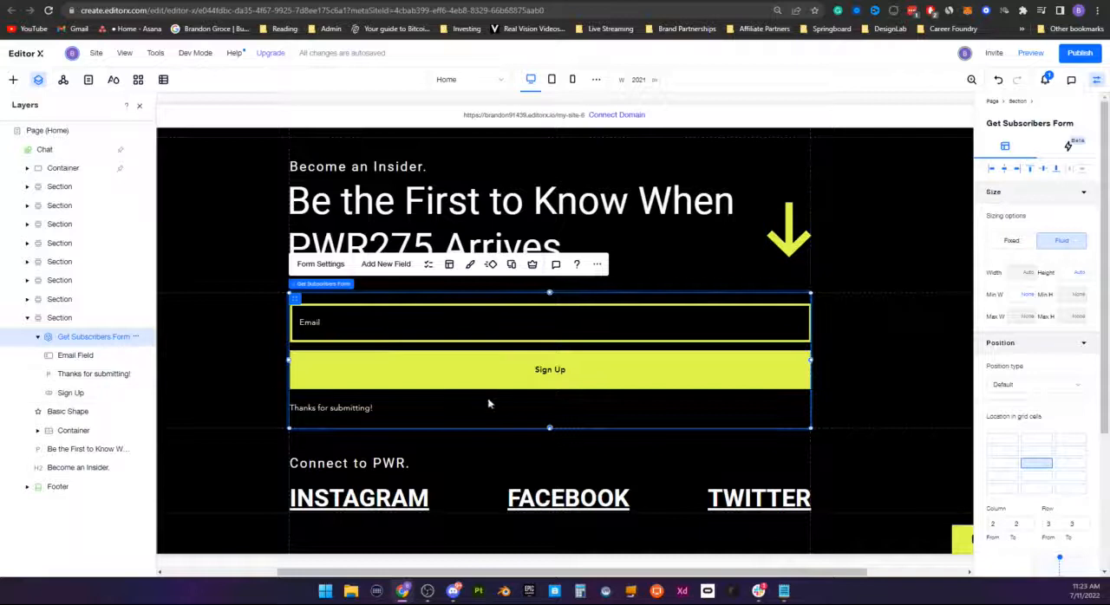
left_click(550, 369)
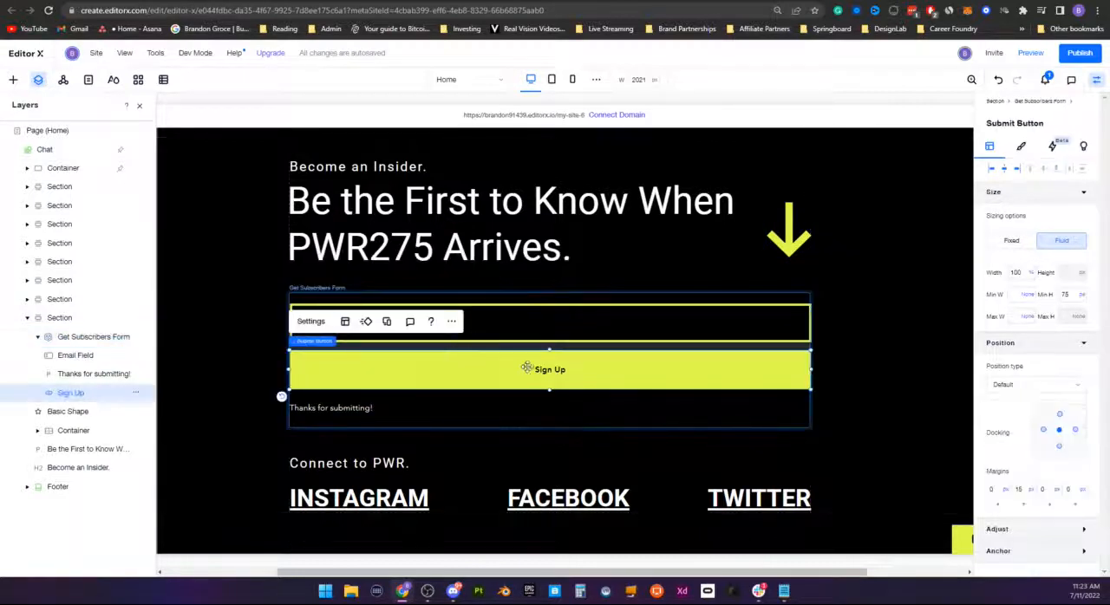
left_click(310, 322)
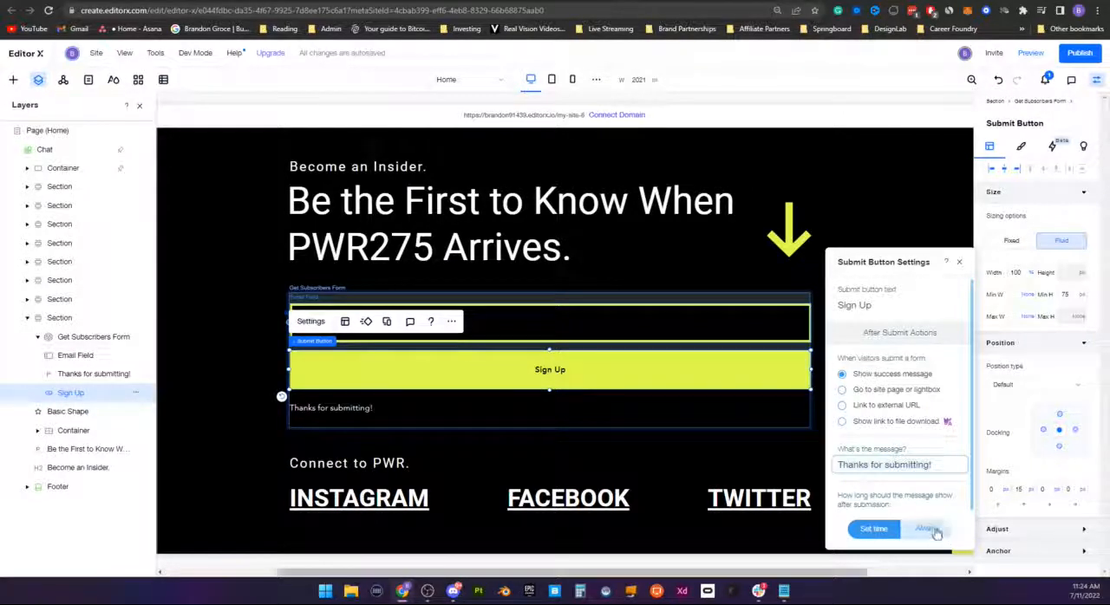
left_click(842, 390)
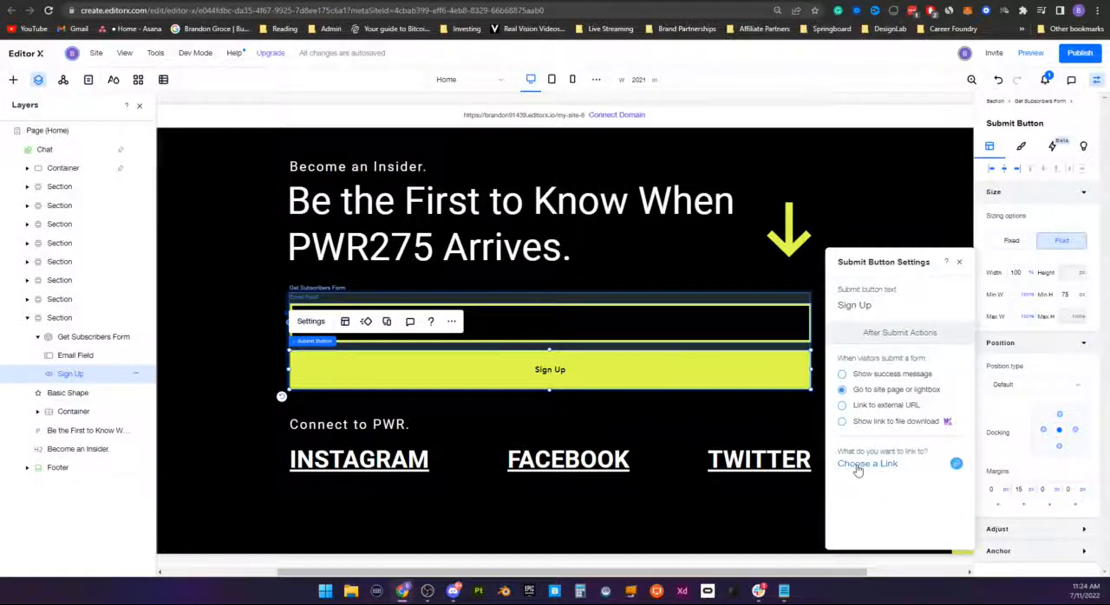
Step: Link the Sign Up button to the My Account page, opening in the current window
left_click(868, 463)
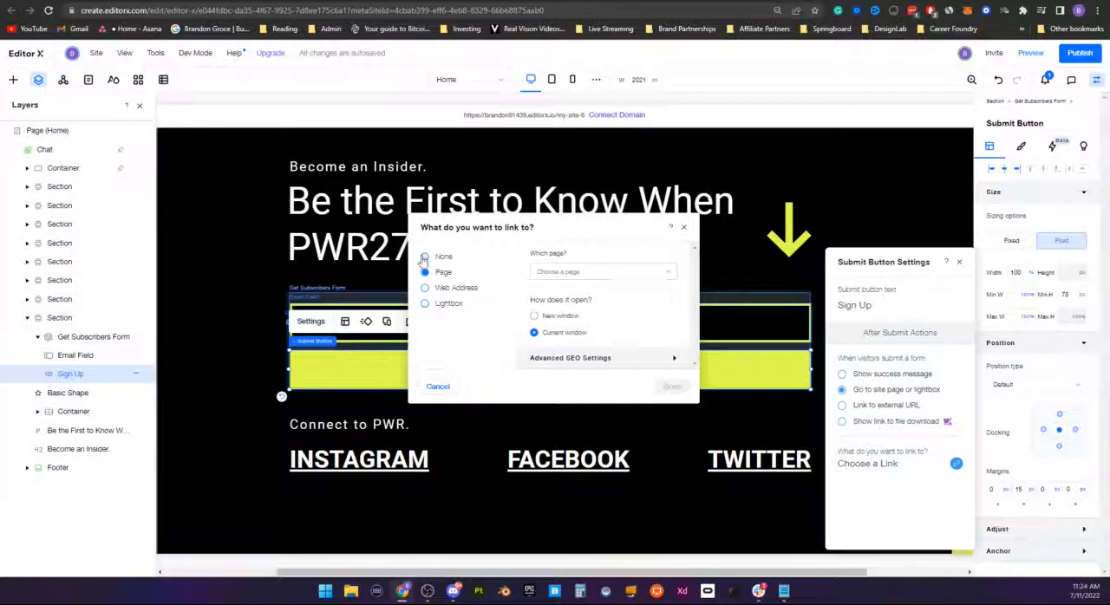
left_click(603, 272)
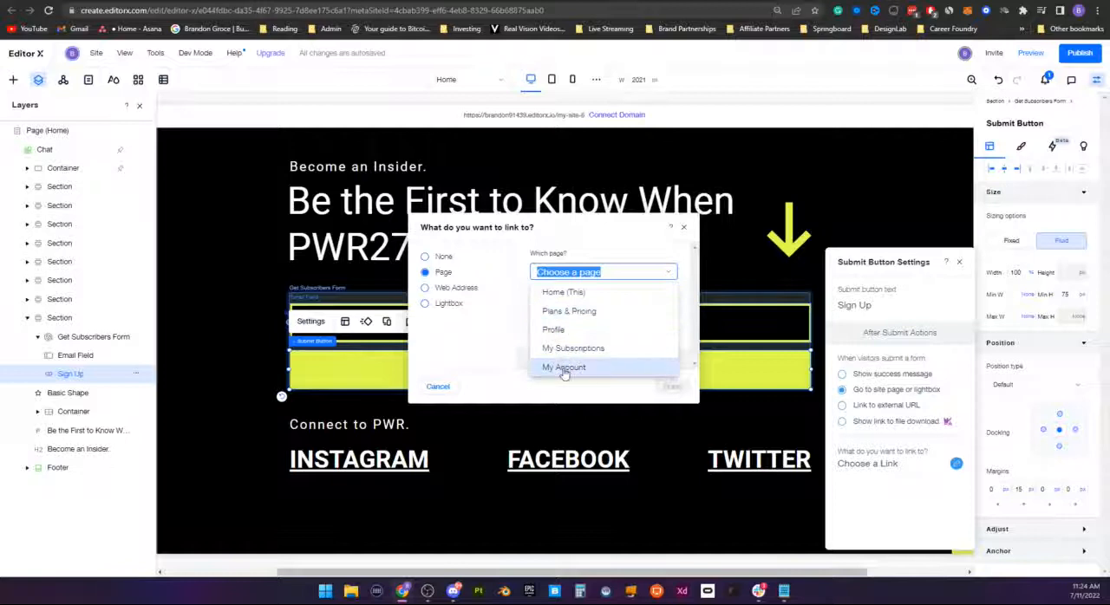
left_click(564, 368)
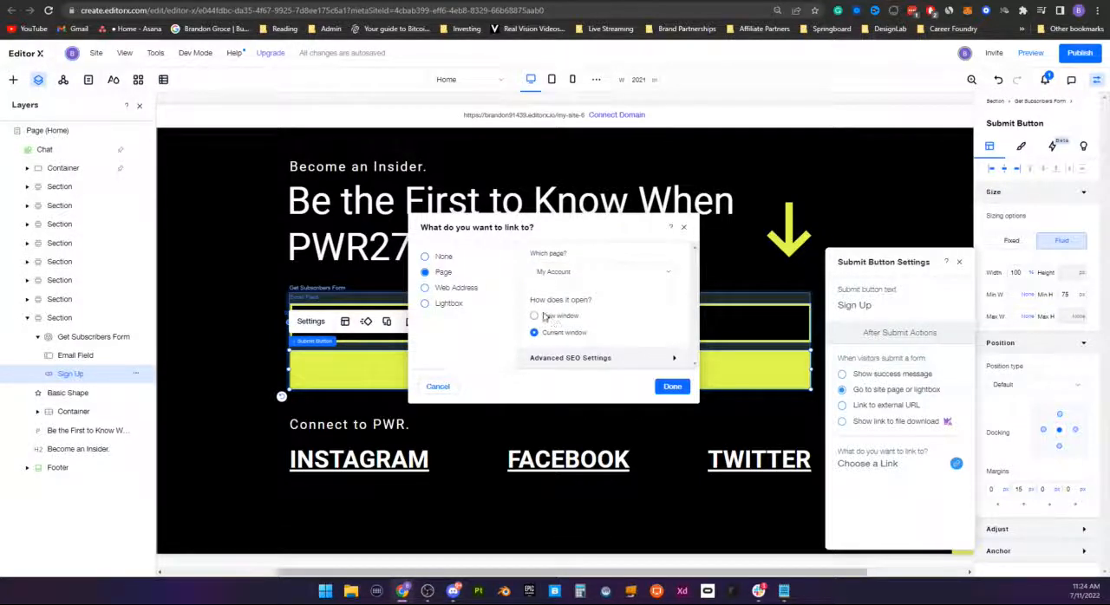
left_click(534, 333)
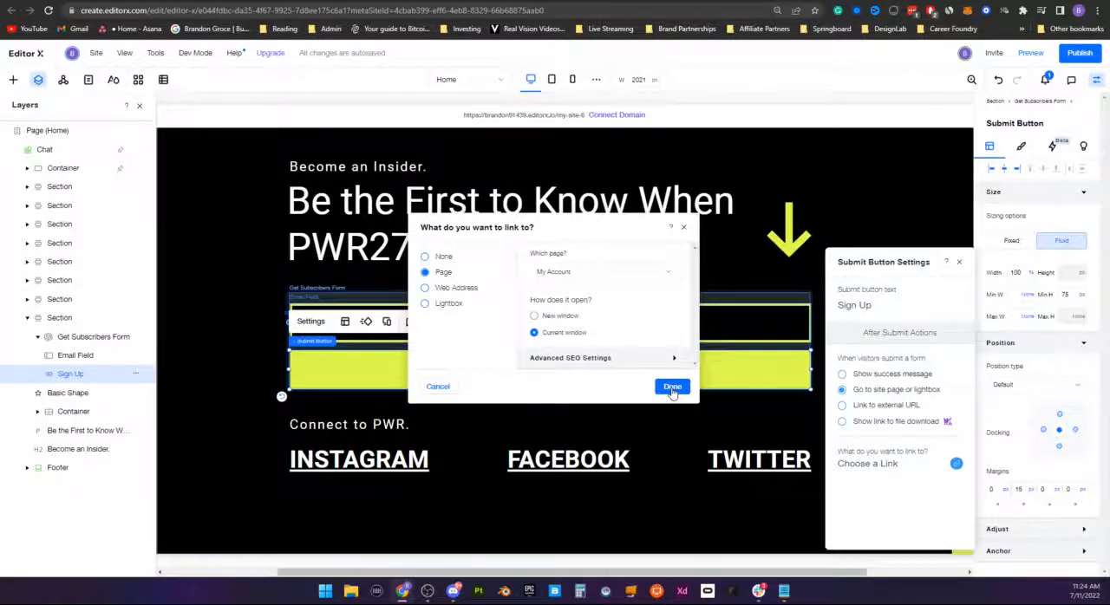
left_click(672, 387)
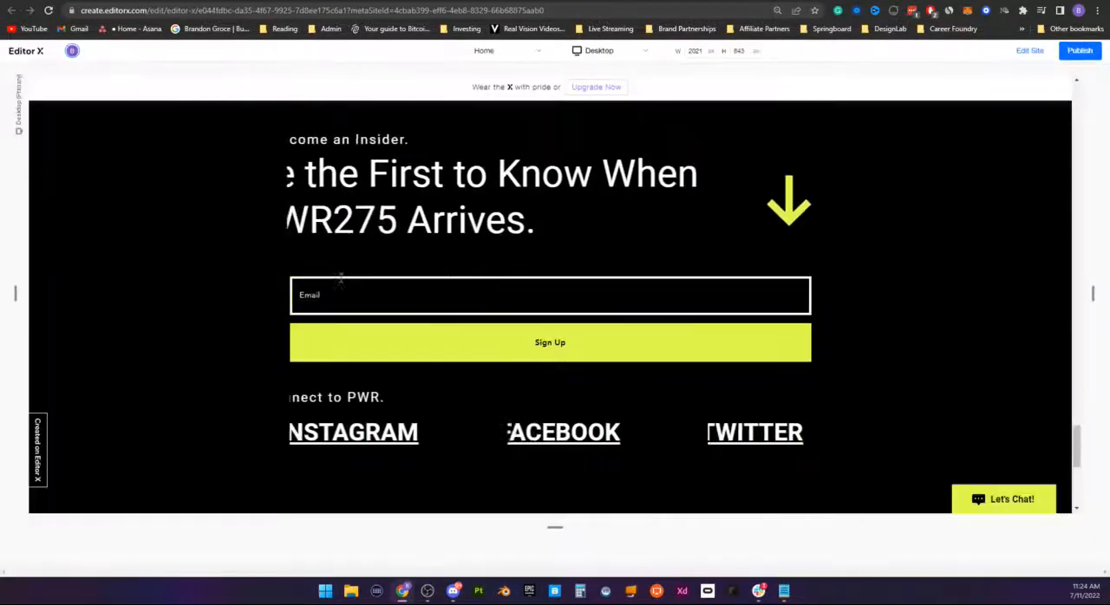
Step: In preview, enter the test address 'test@test' in the form's email field
left_click(549, 294)
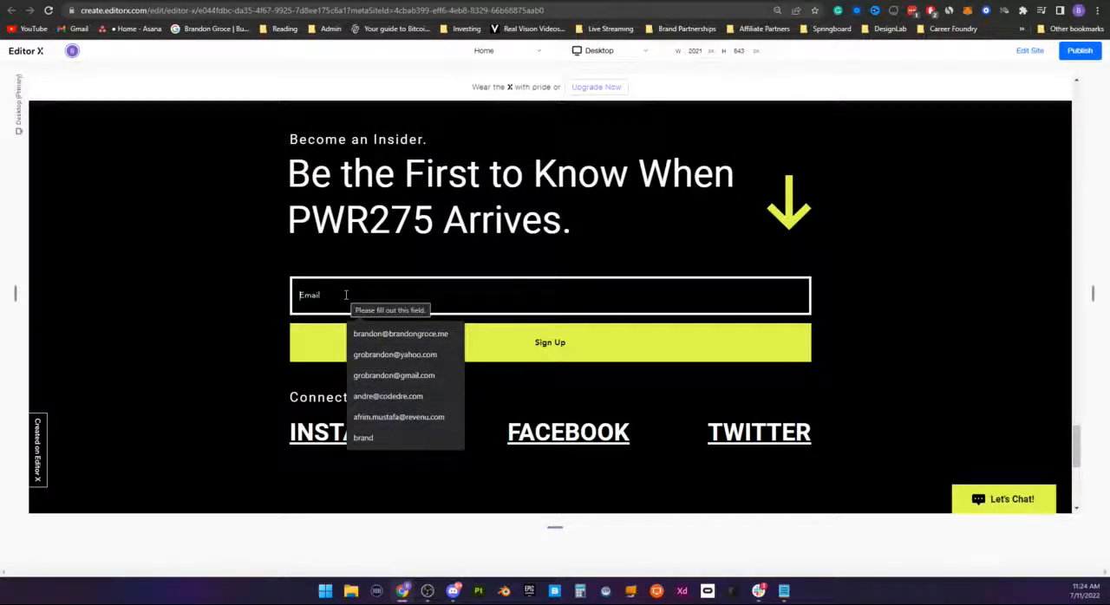
type("test@")
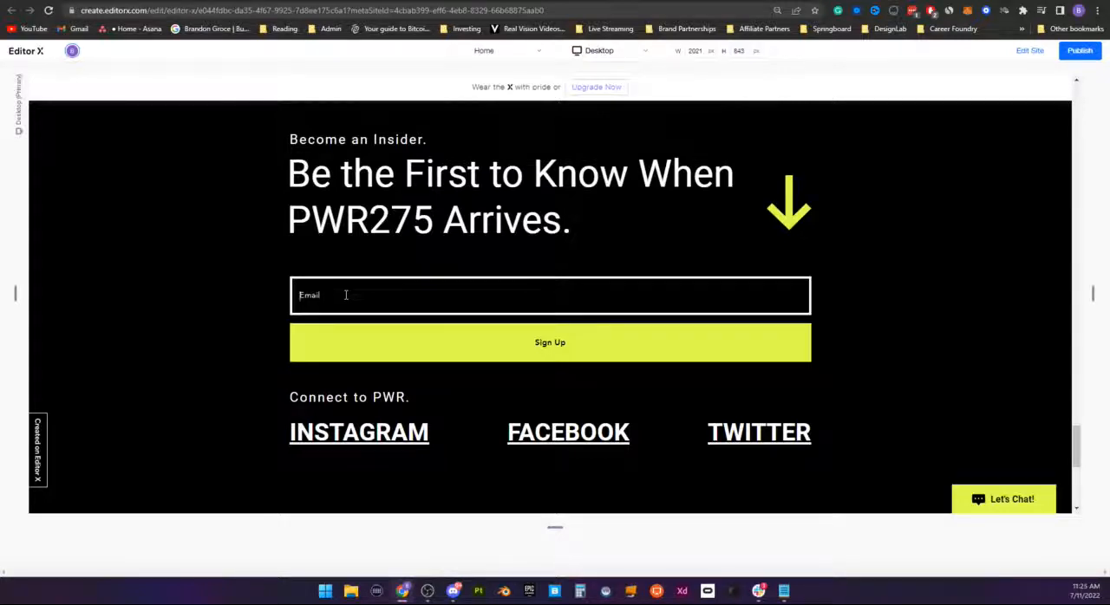
type("test")
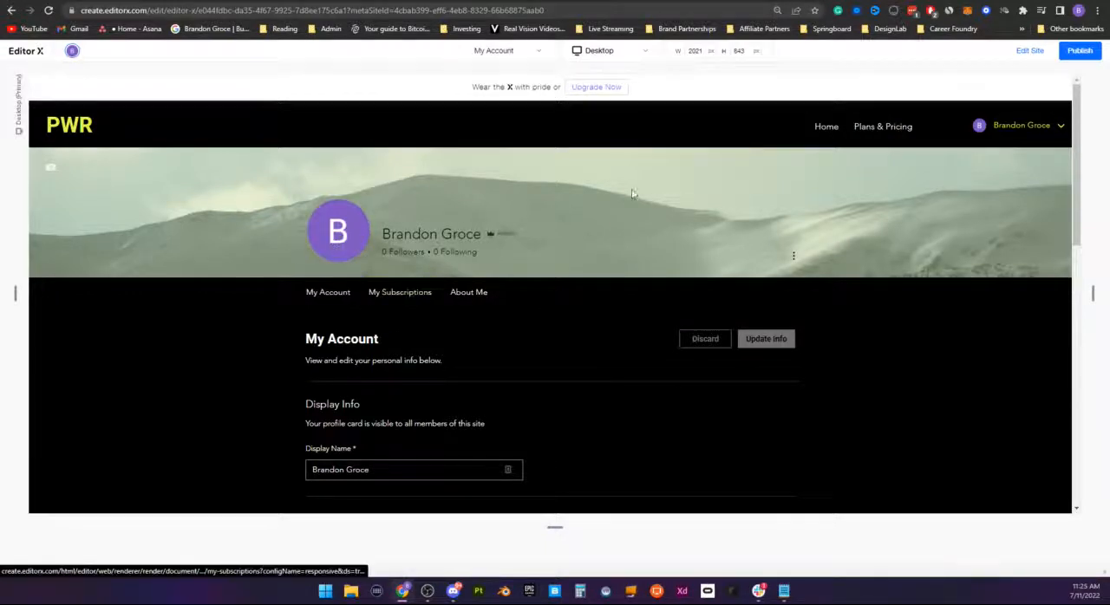
Step: Scroll the previewed My Account page to check the Account section and login email
scroll("down", 3)
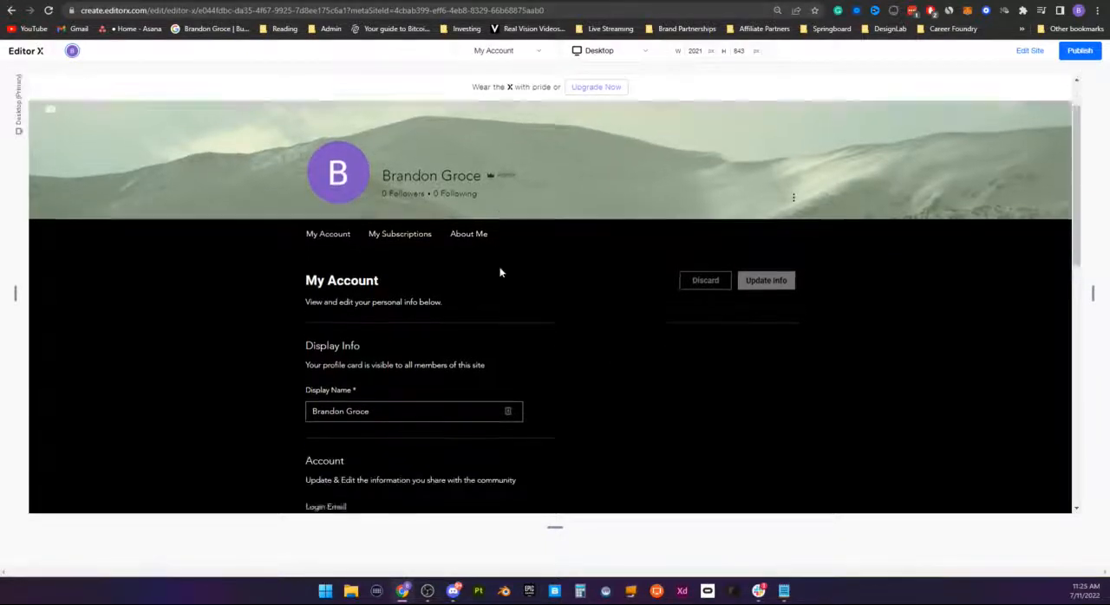
scroll("down", 3)
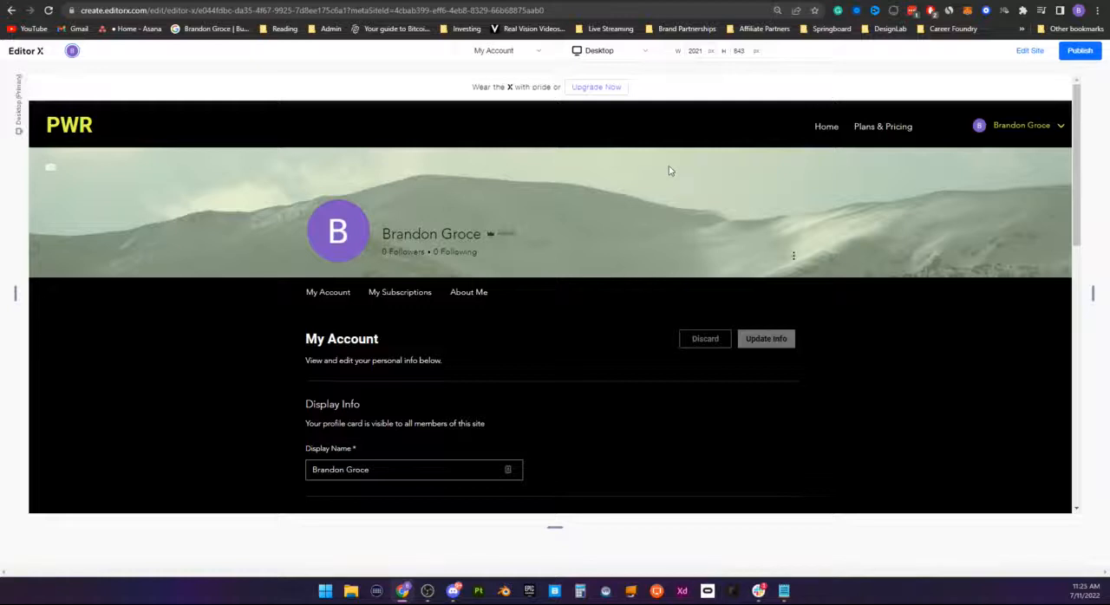
mouse_move(569, 166)
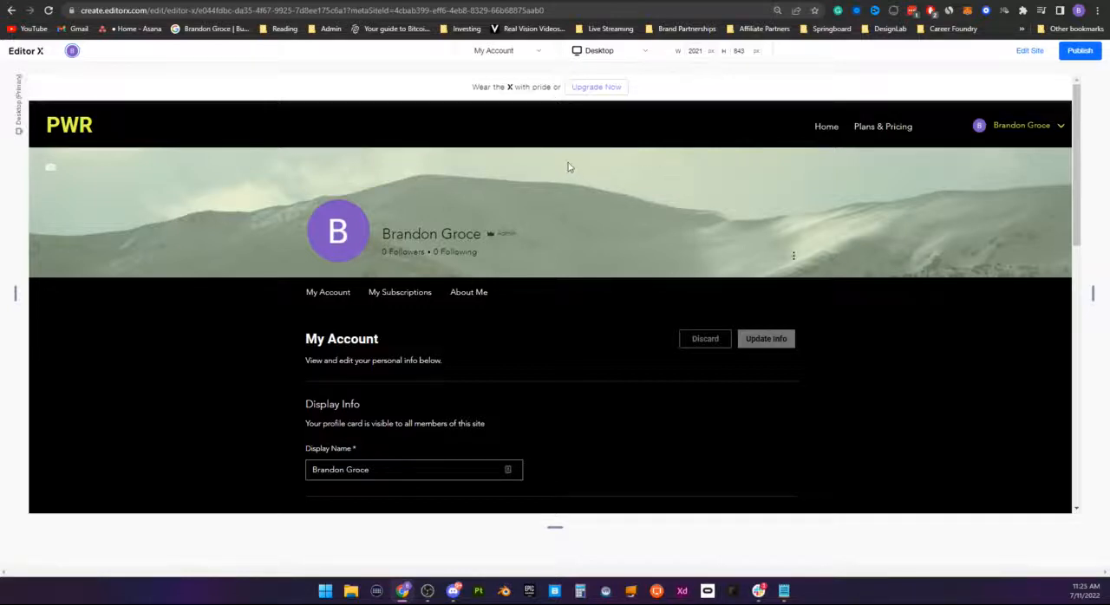
mouse_move(564, 158)
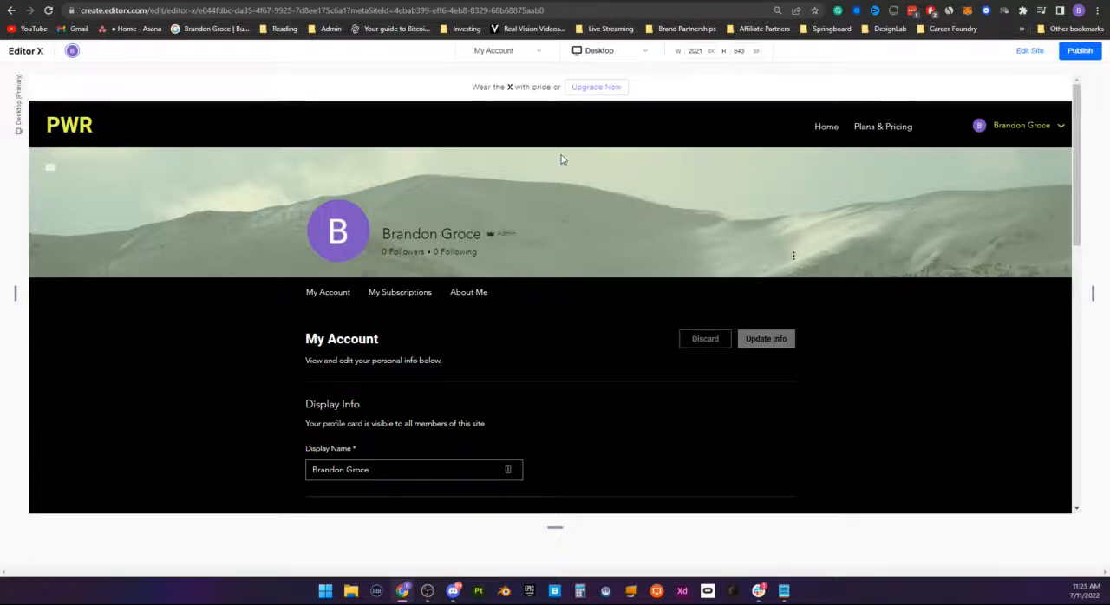
mouse_move(567, 164)
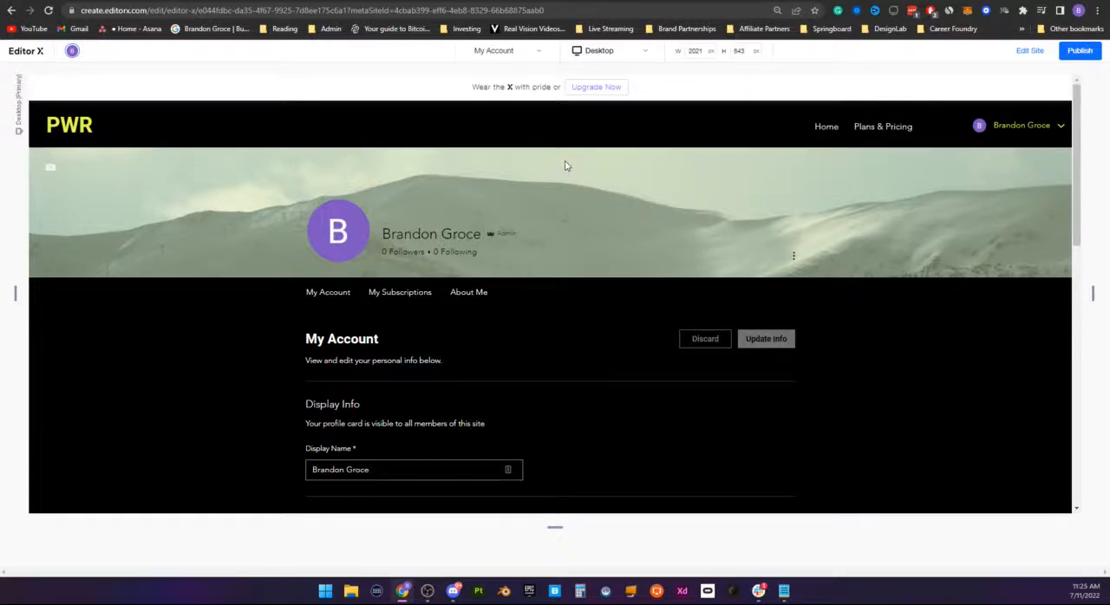
mouse_move(562, 159)
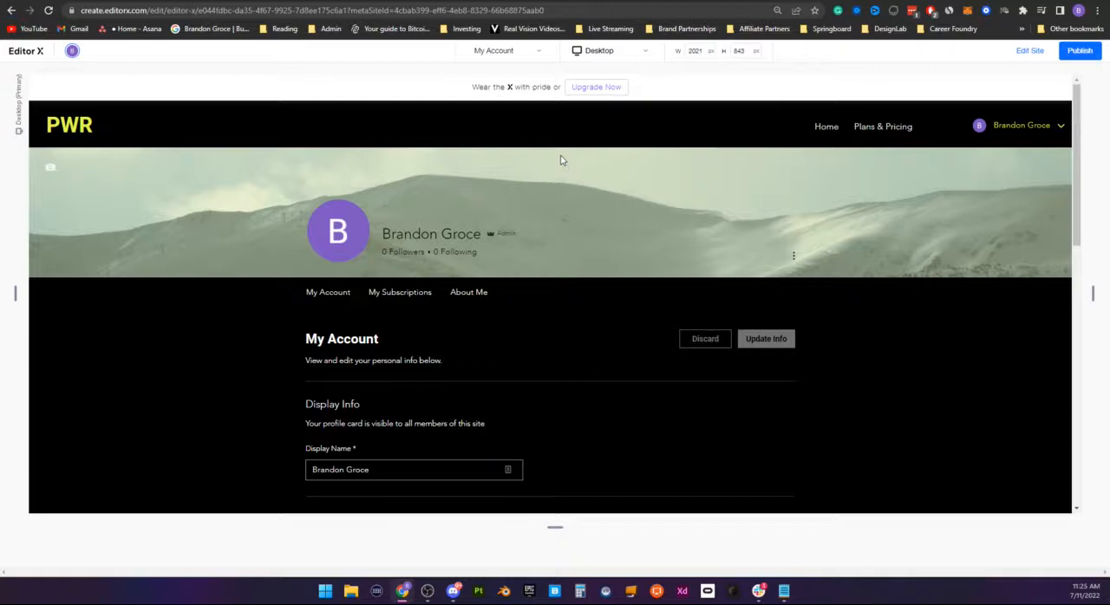
mouse_move(552, 152)
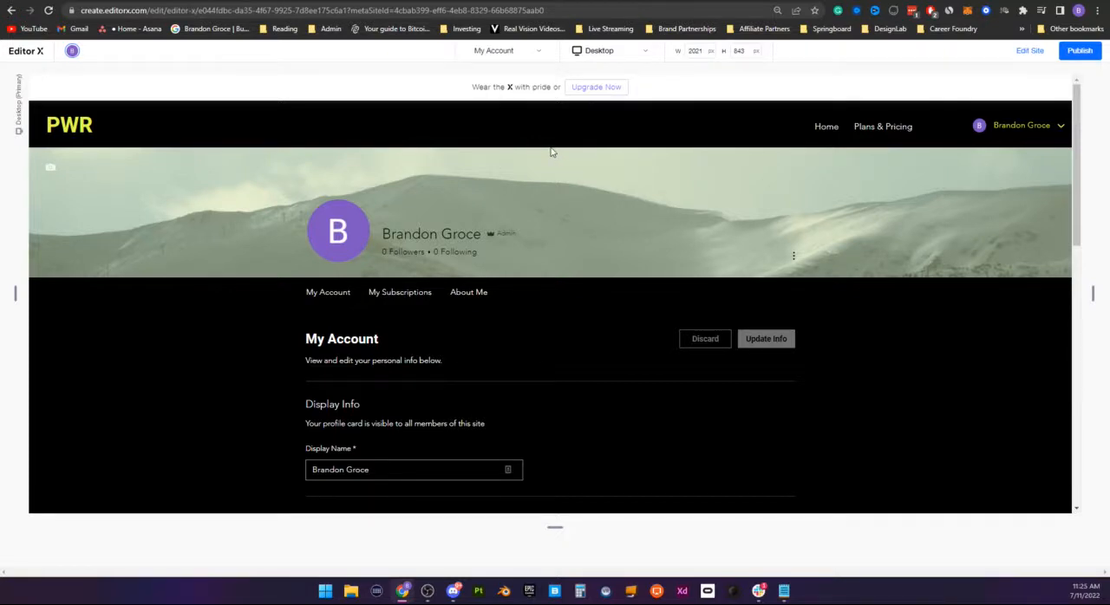
mouse_move(391, 140)
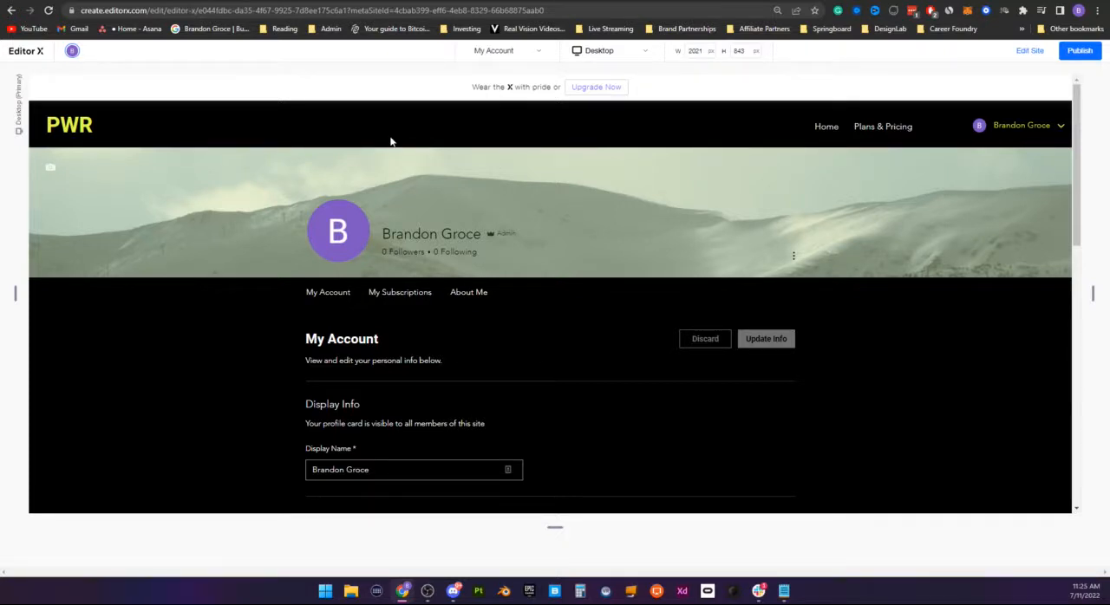